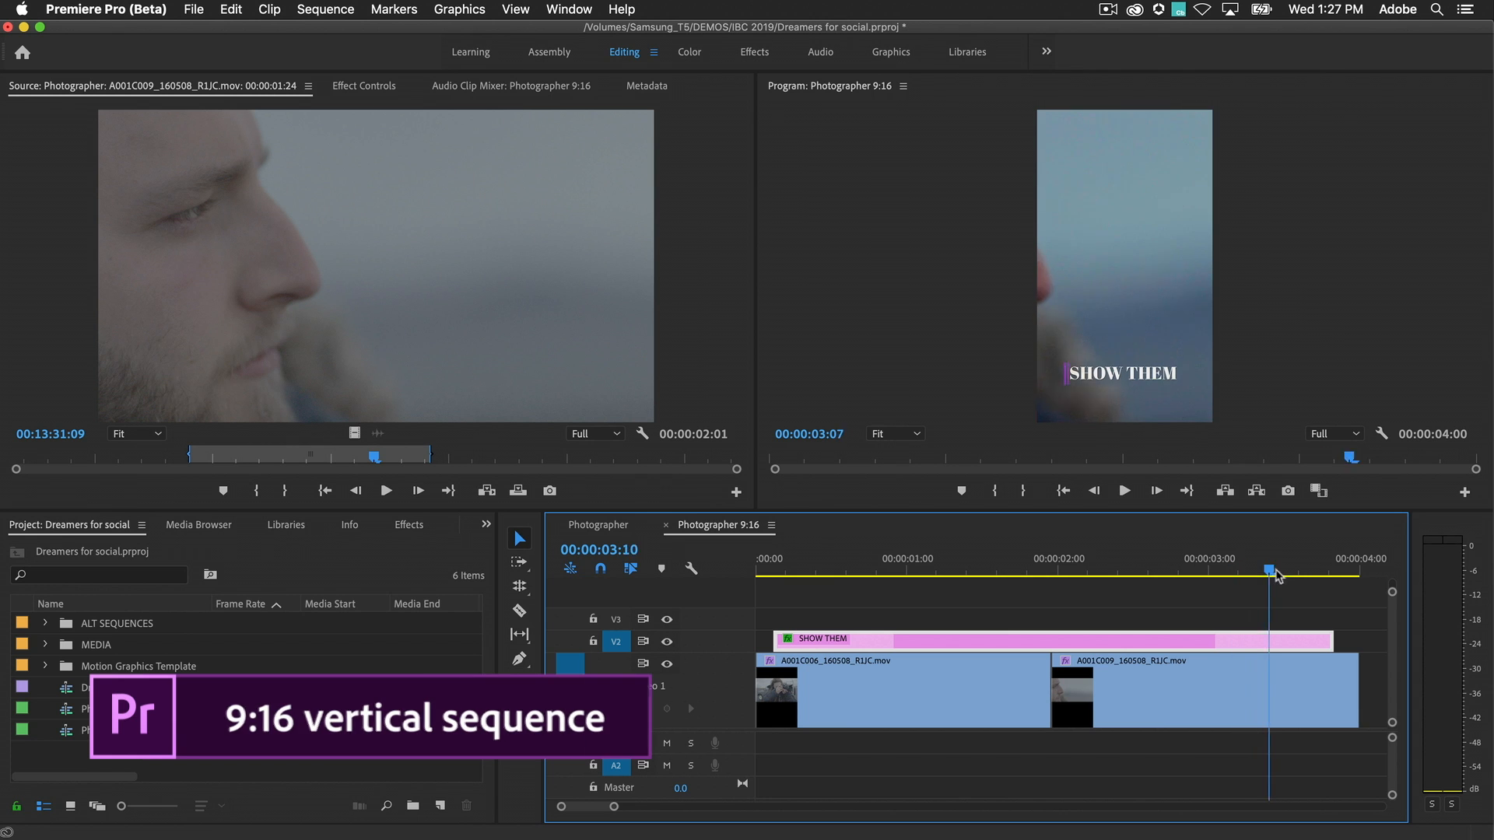
- Apply the Auto Reframe effect to the first clip of the Photographer 9:16 sequence
{"action": "left_click_drag", "start_coordinate": [1272, 570], "coordinate": [1033, 570]}
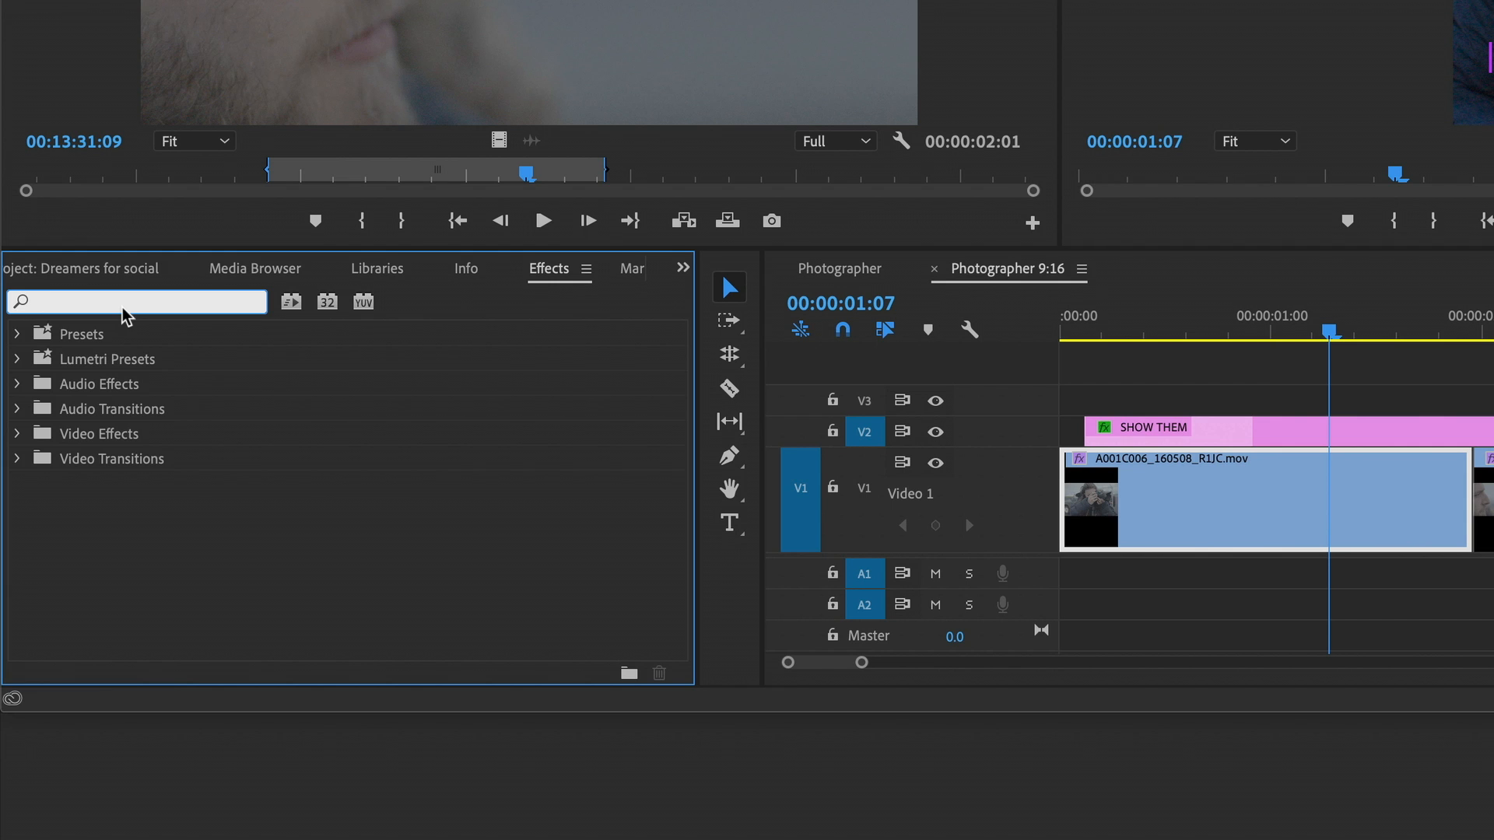
{"action": "type", "text": "auto re"}
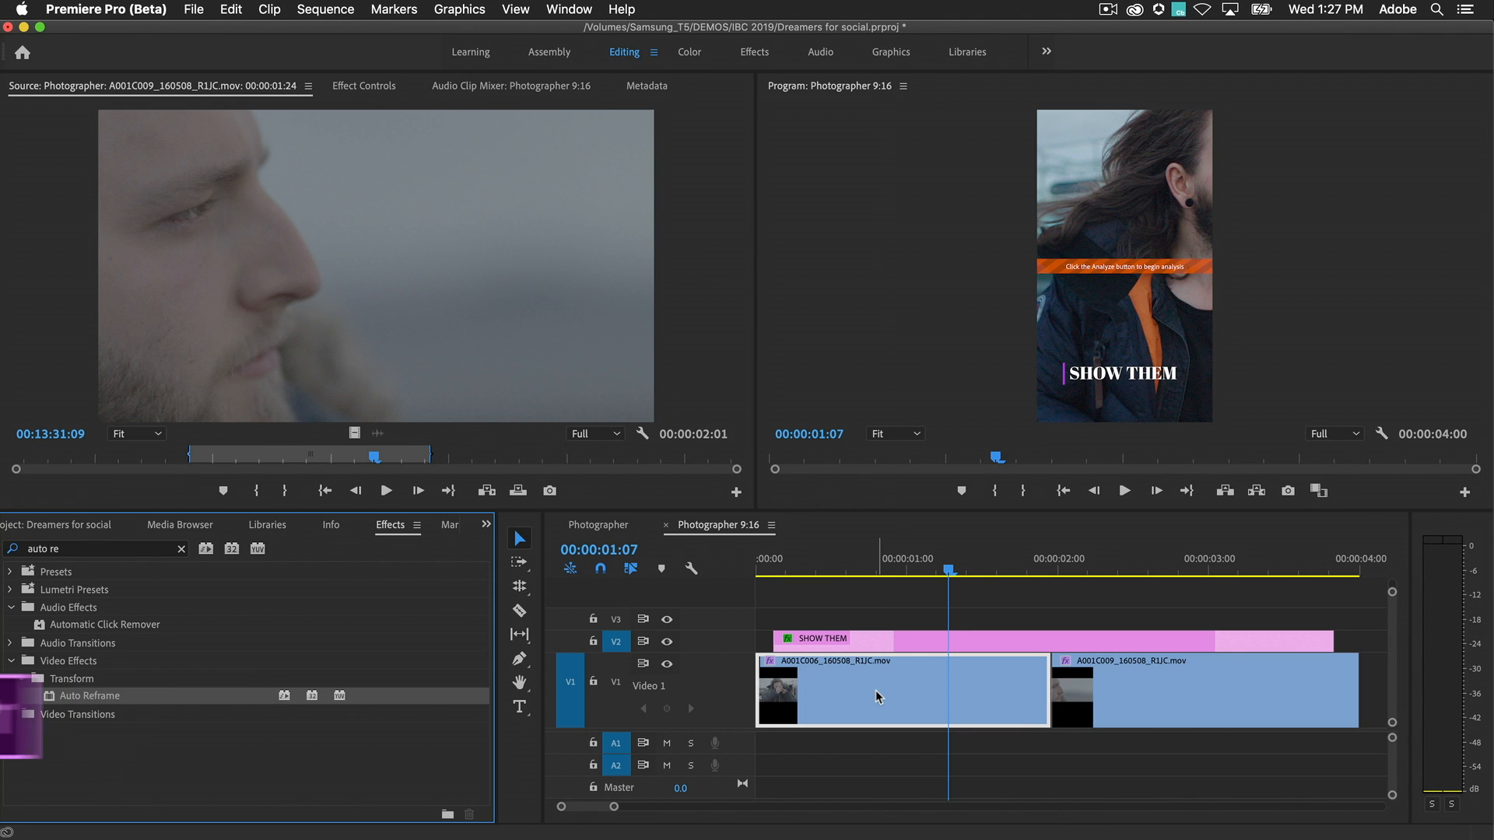
{"action": "left_click", "coordinate": [1234, 579]}
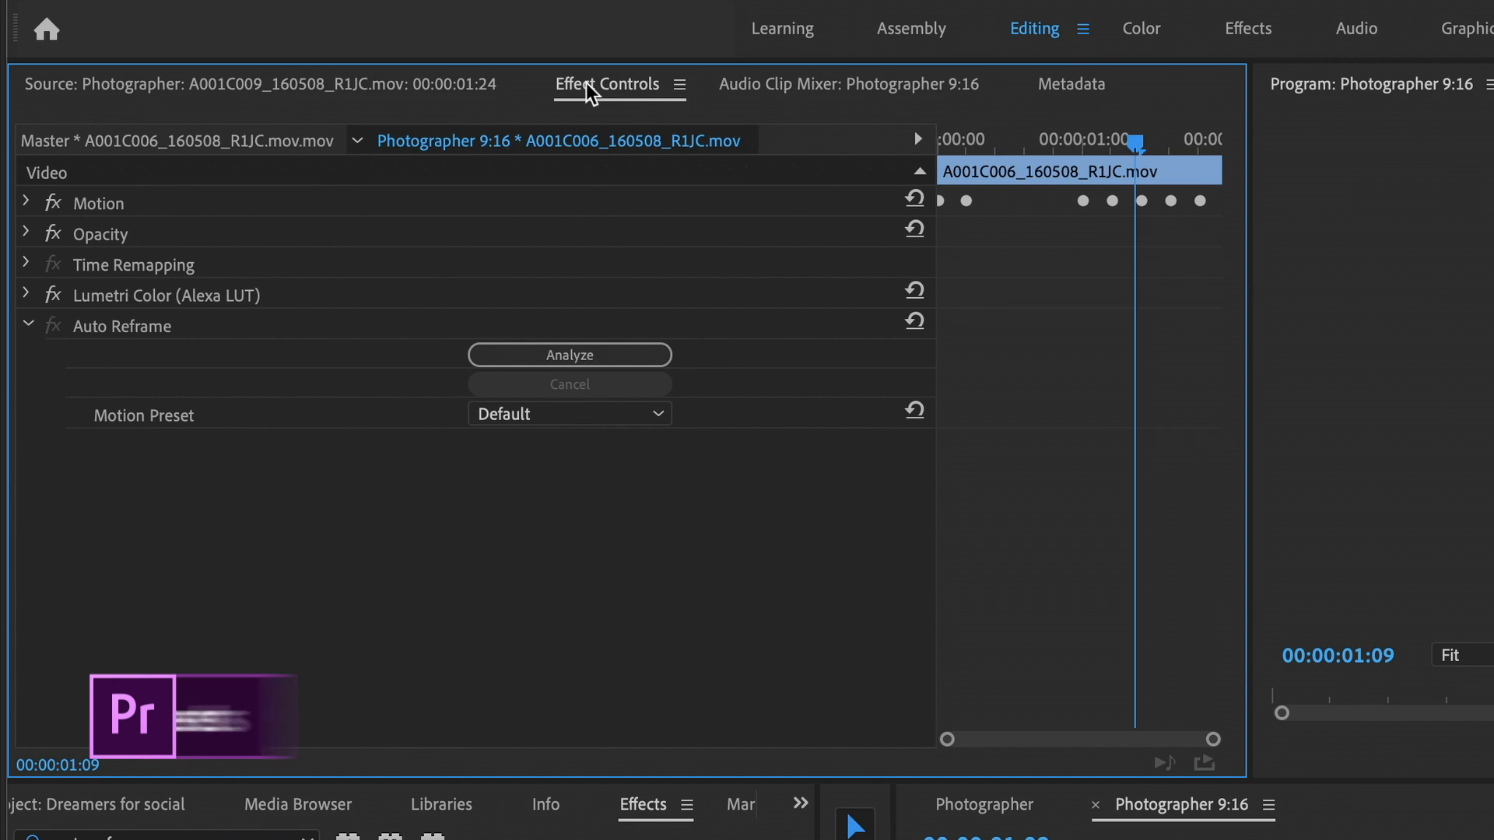
- Expand Auto Reframe in Effect Controls and list its Motion Preset choices
{"action": "left_click", "coordinate": [567, 414]}
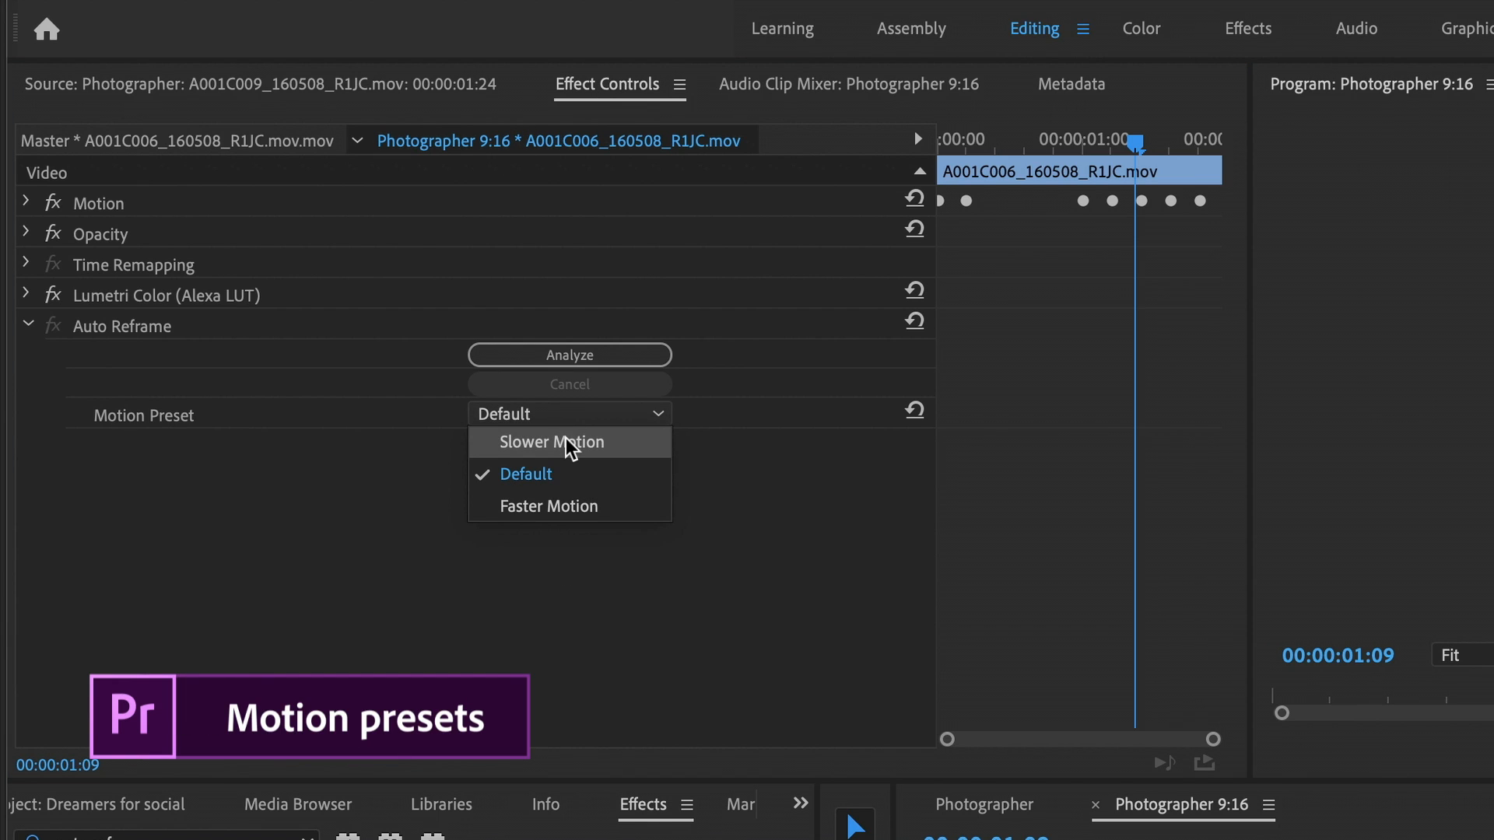
{"action": "left_click", "coordinate": [550, 441]}
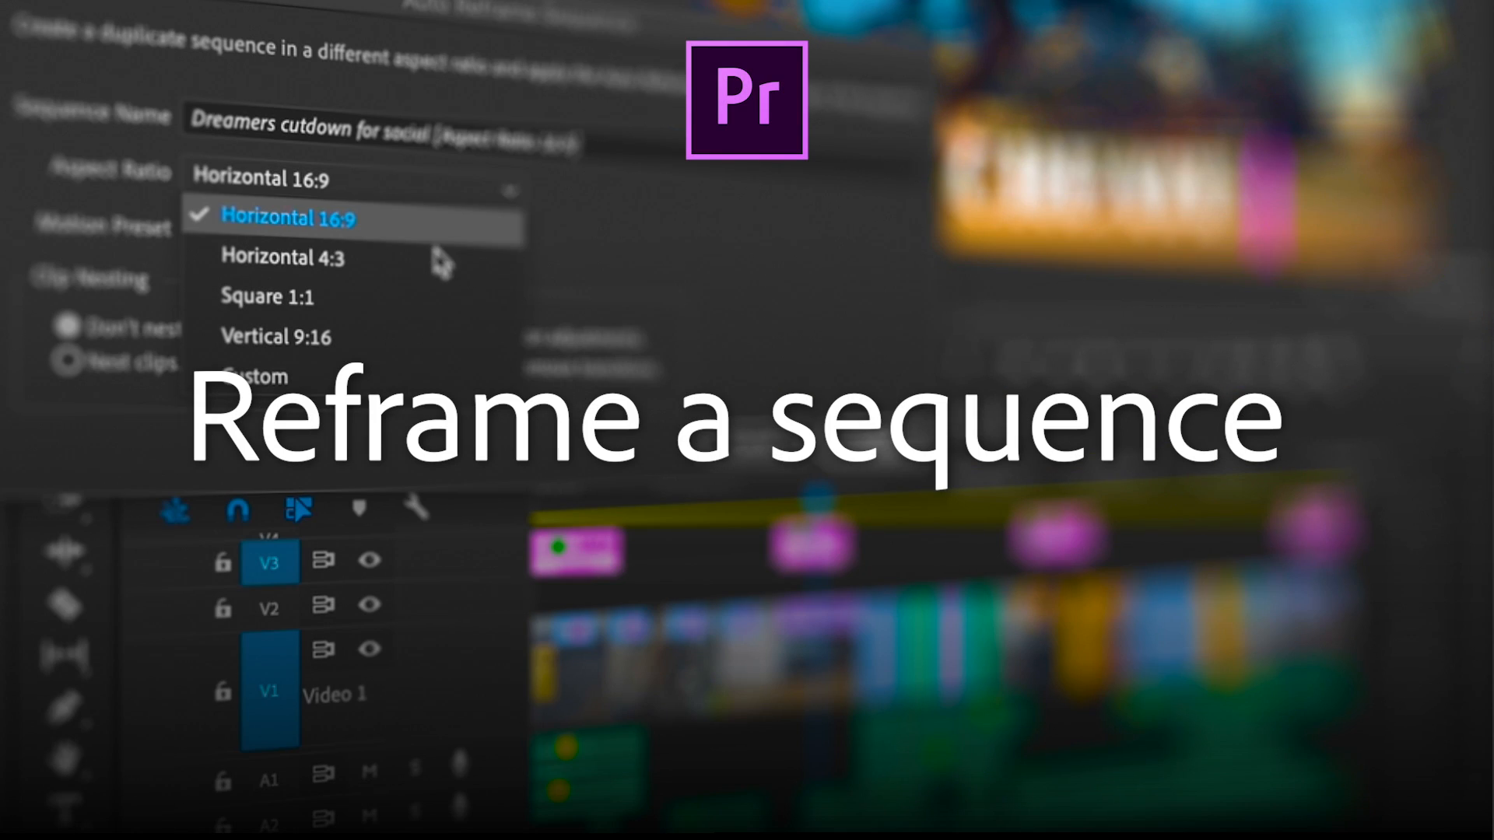
{"action": "mouse_move", "coordinate": [439, 305]}
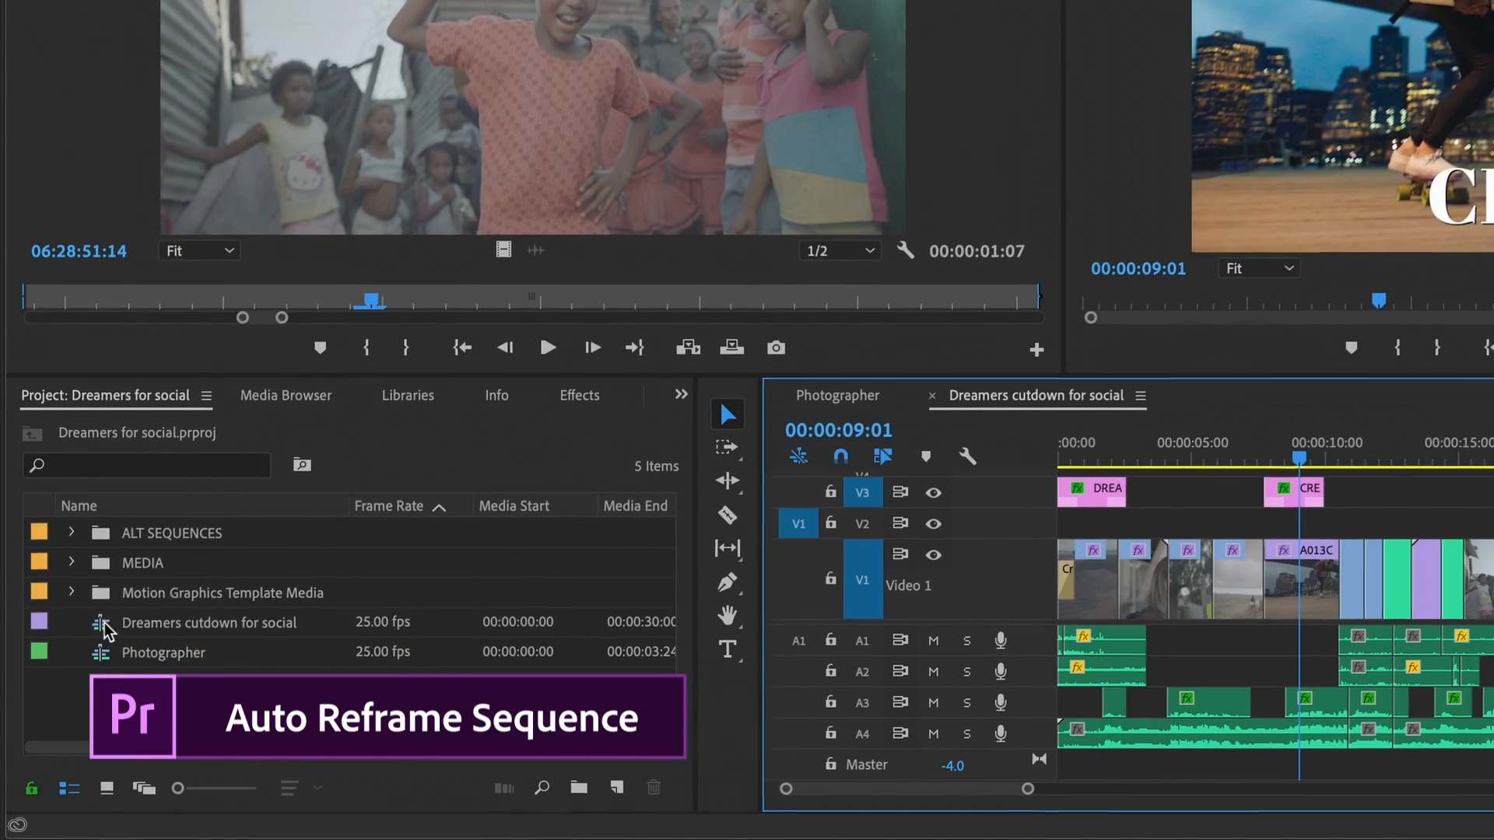
- Auto Reframe the Dreamers cutdown for social sequence into a new Vertical 9:16 copy
{"action": "right_click", "coordinate": [209, 623]}
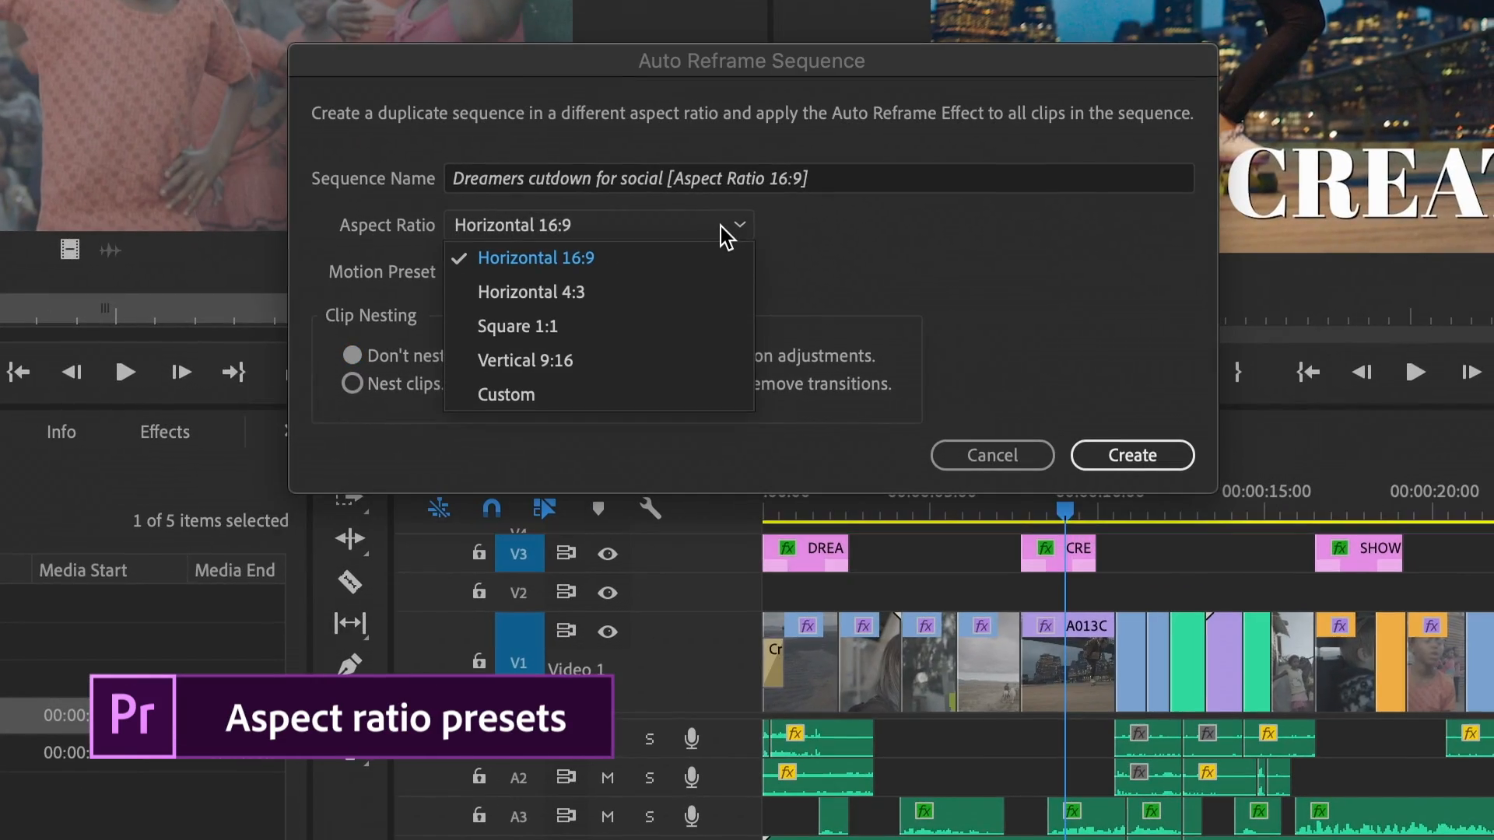
{"action": "left_click", "coordinate": [525, 360]}
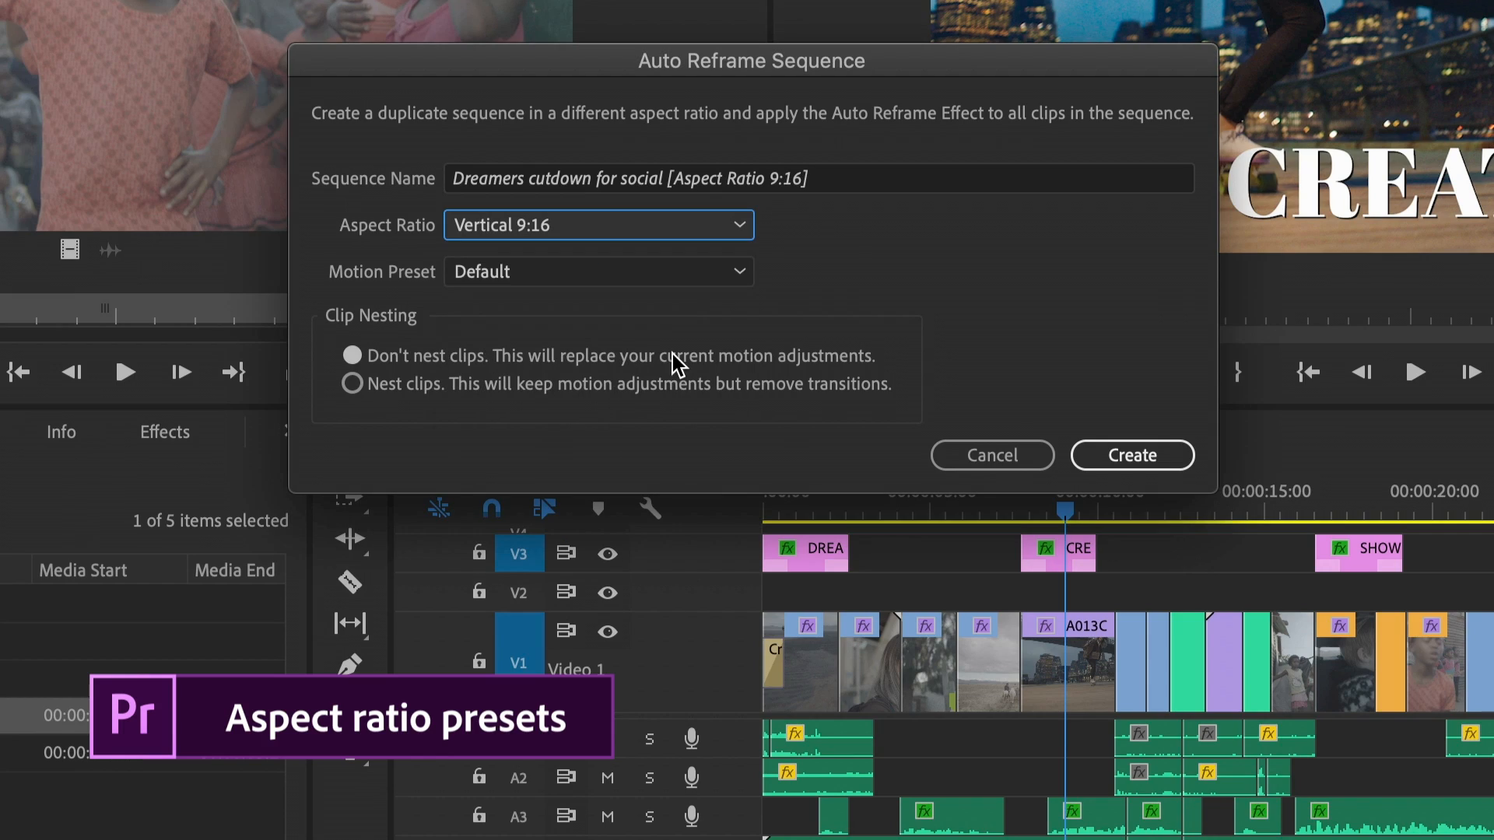
{"action": "left_click", "coordinate": [1131, 454]}
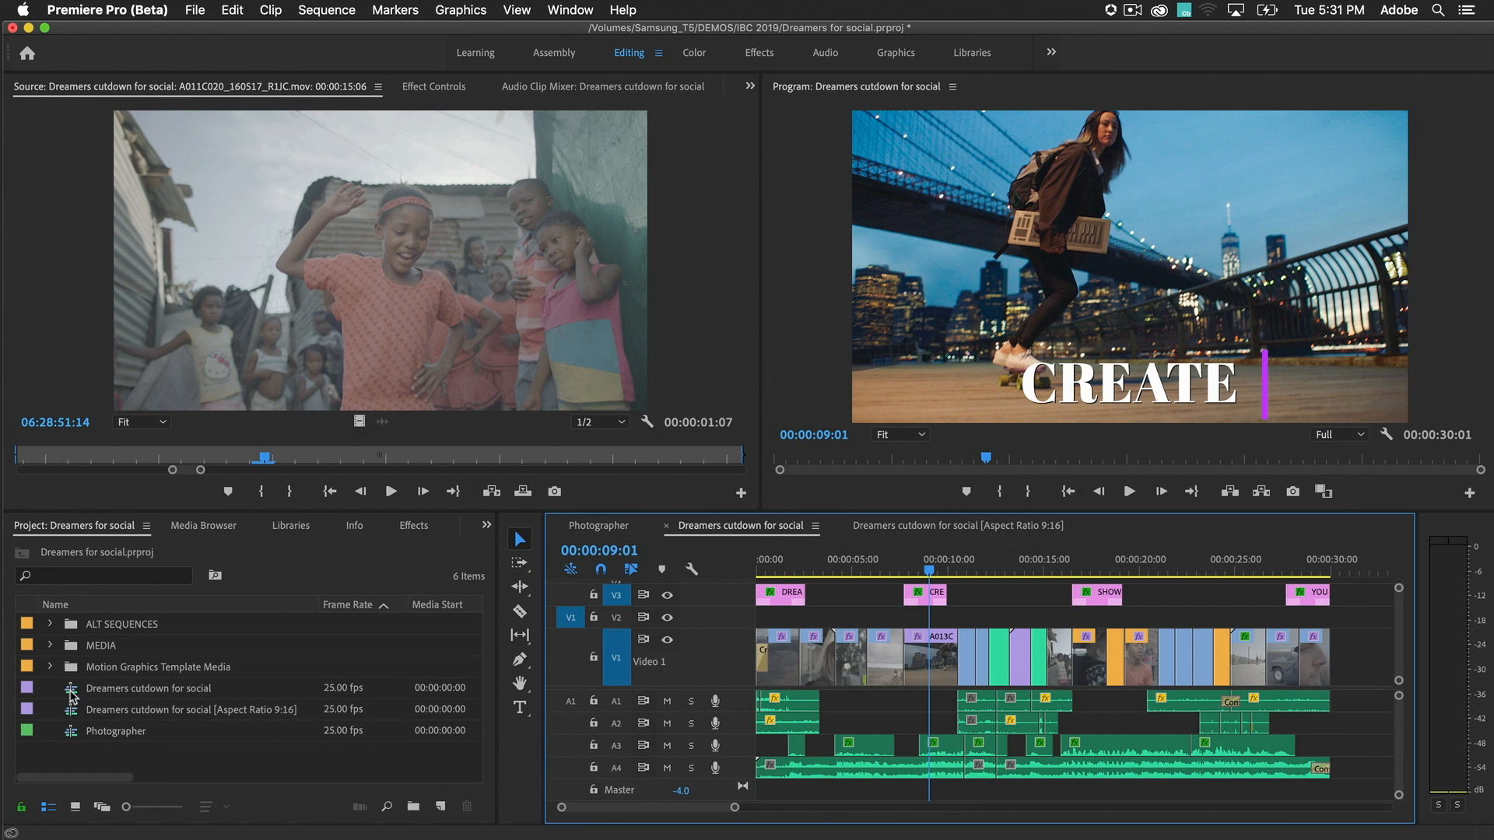
- Auto Reframe the Dreamers cutdown sequence to Square 1:1 with the Faster Motion preset
{"action": "right_click", "coordinate": [148, 688]}
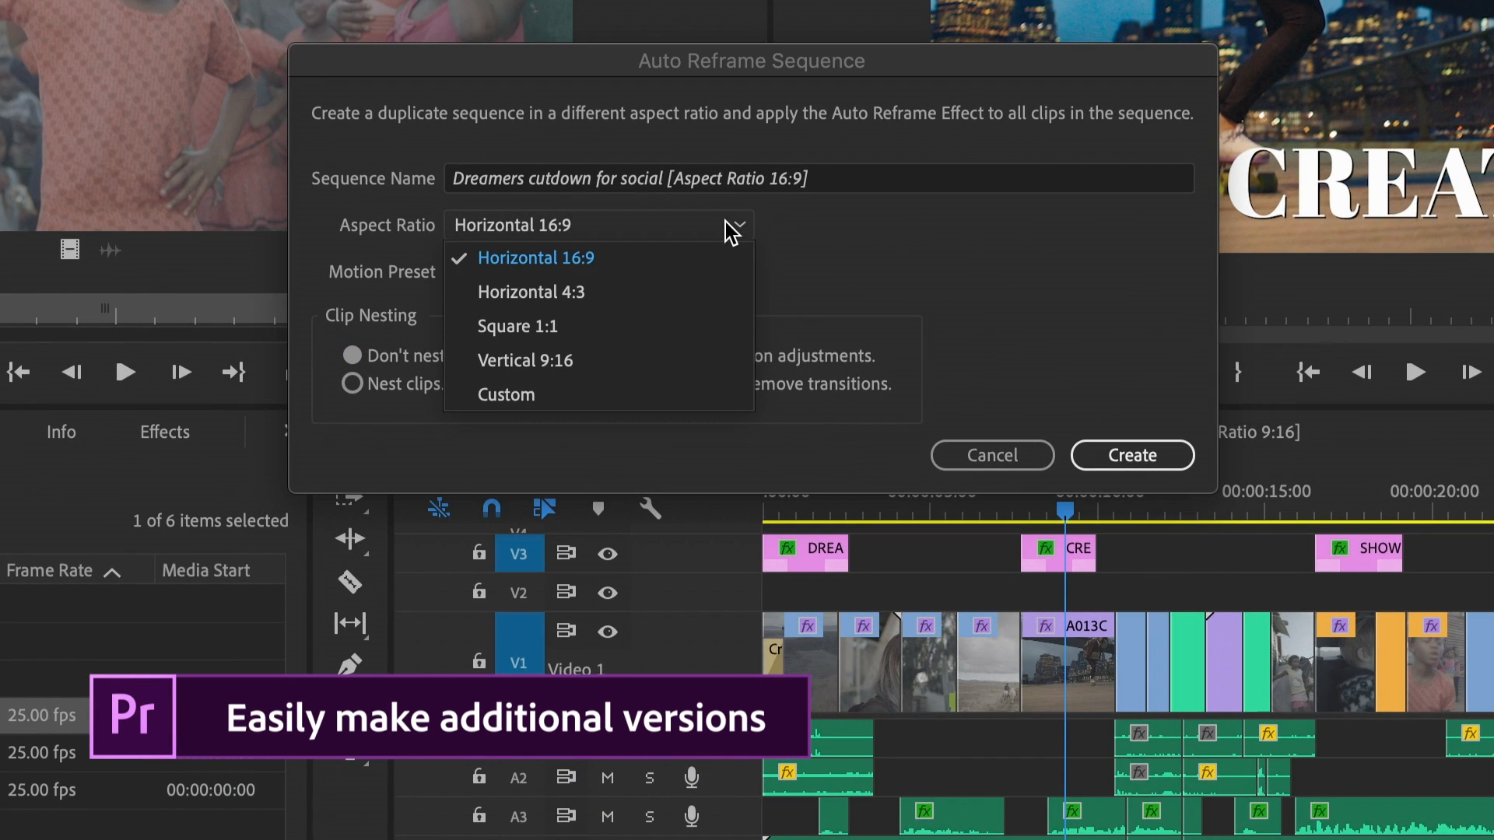
{"action": "left_click", "coordinate": [517, 325]}
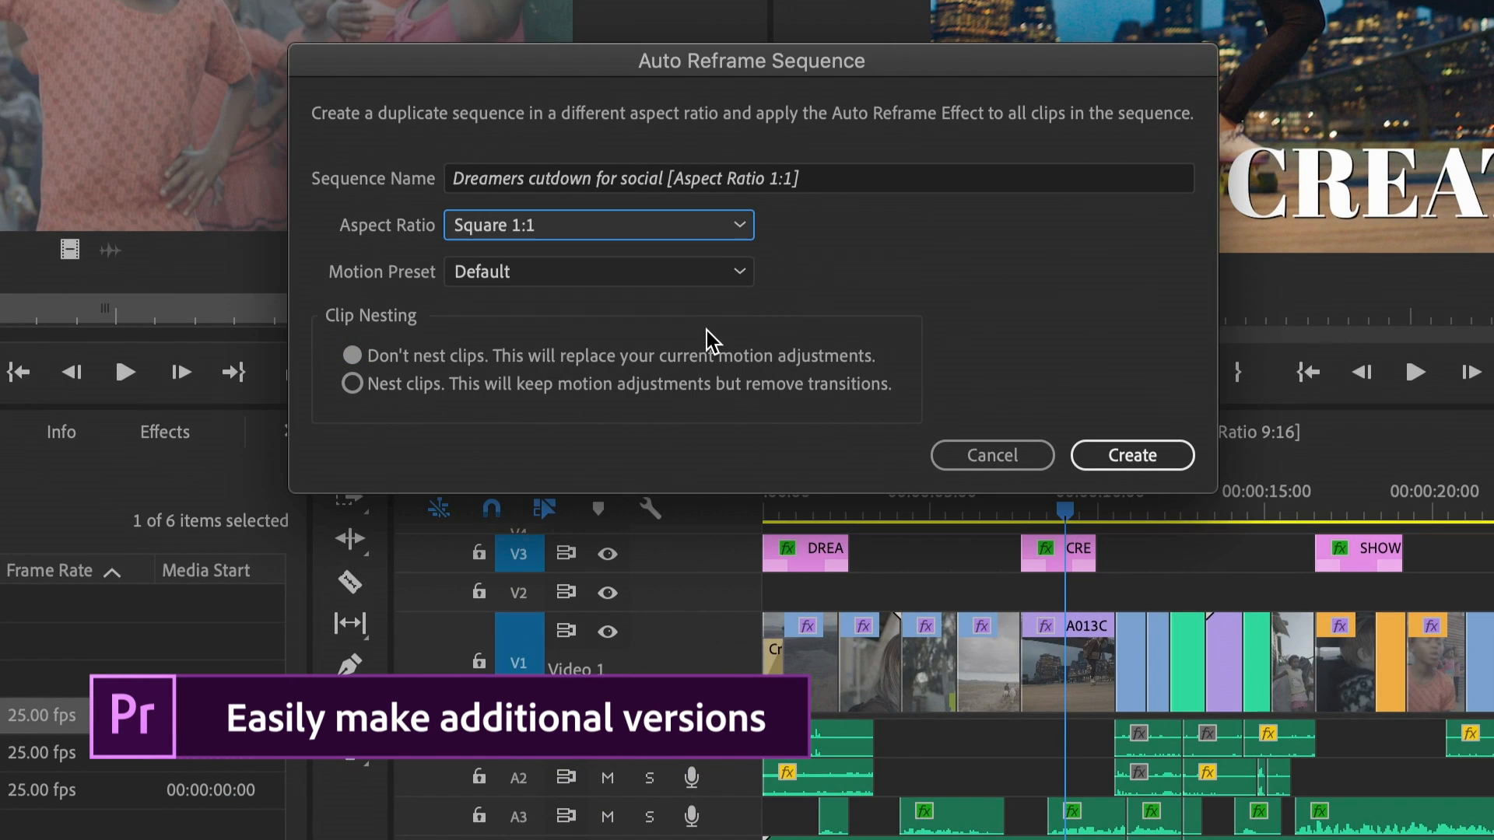
{"action": "left_click", "coordinate": [598, 271]}
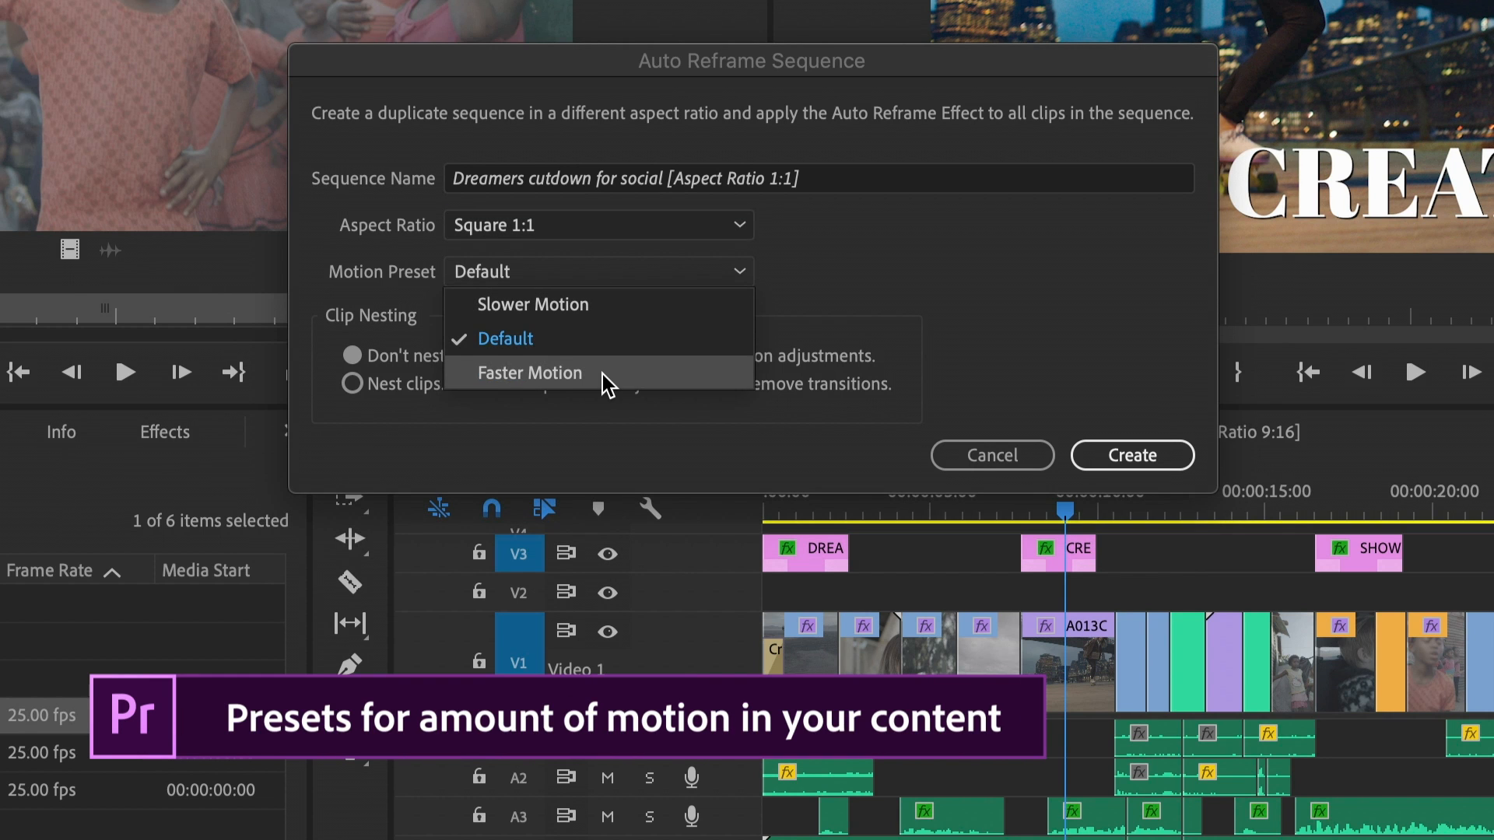
{"action": "left_click", "coordinate": [529, 372]}
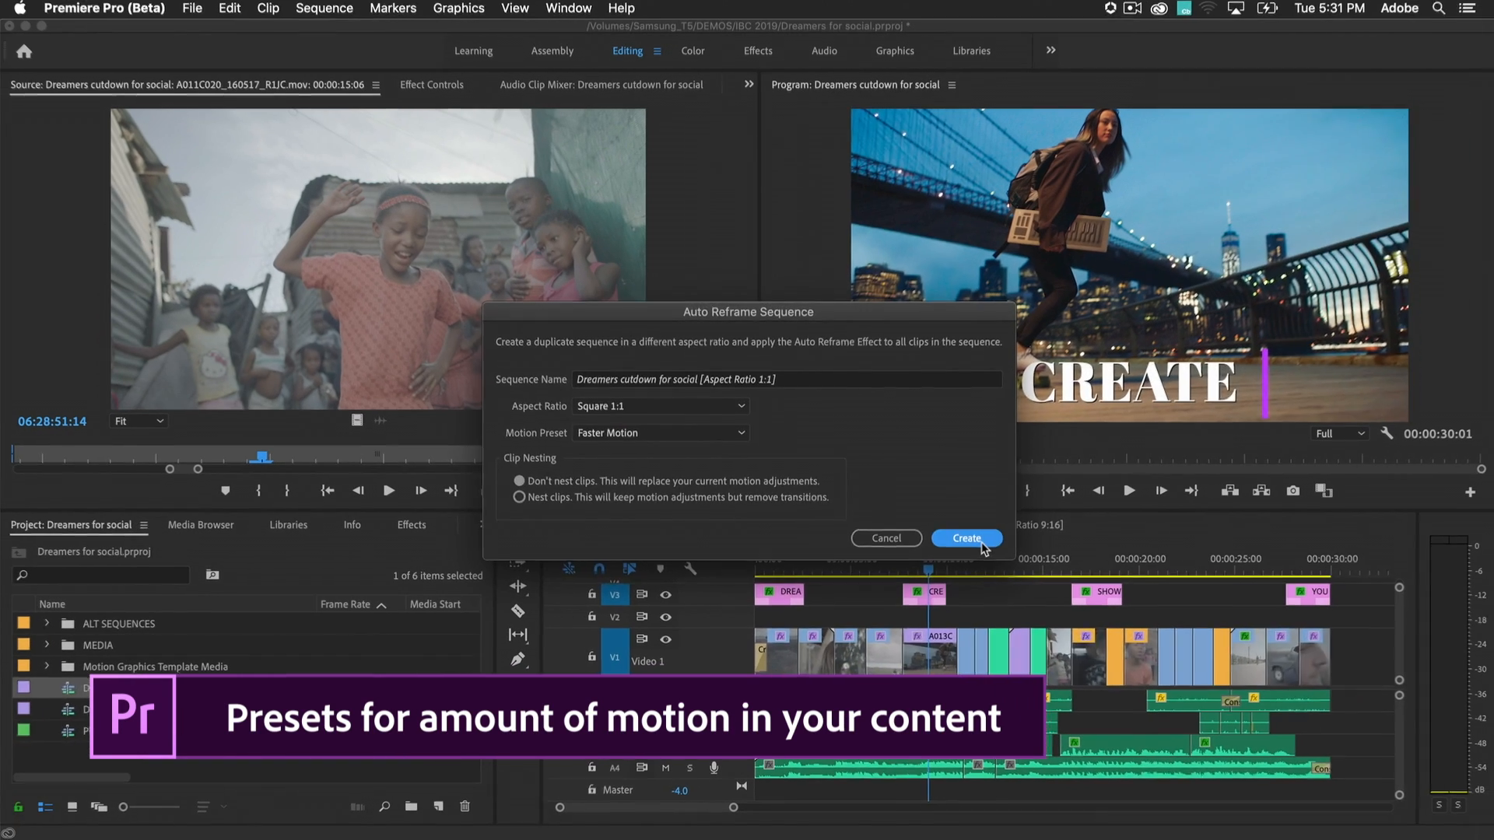
{"action": "left_click", "coordinate": [967, 538]}
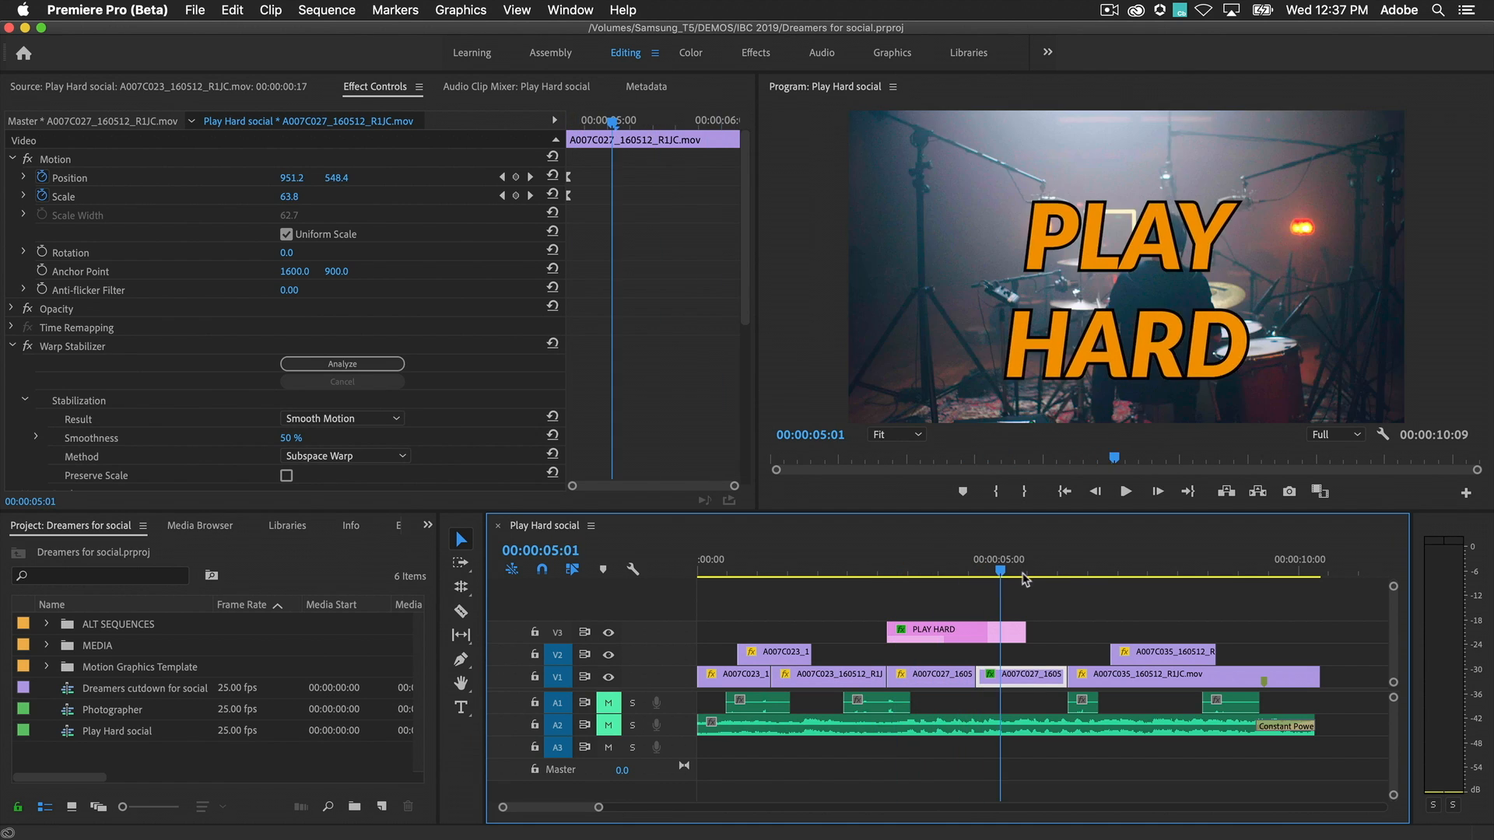
{"action": "left_click", "coordinate": [1143, 569]}
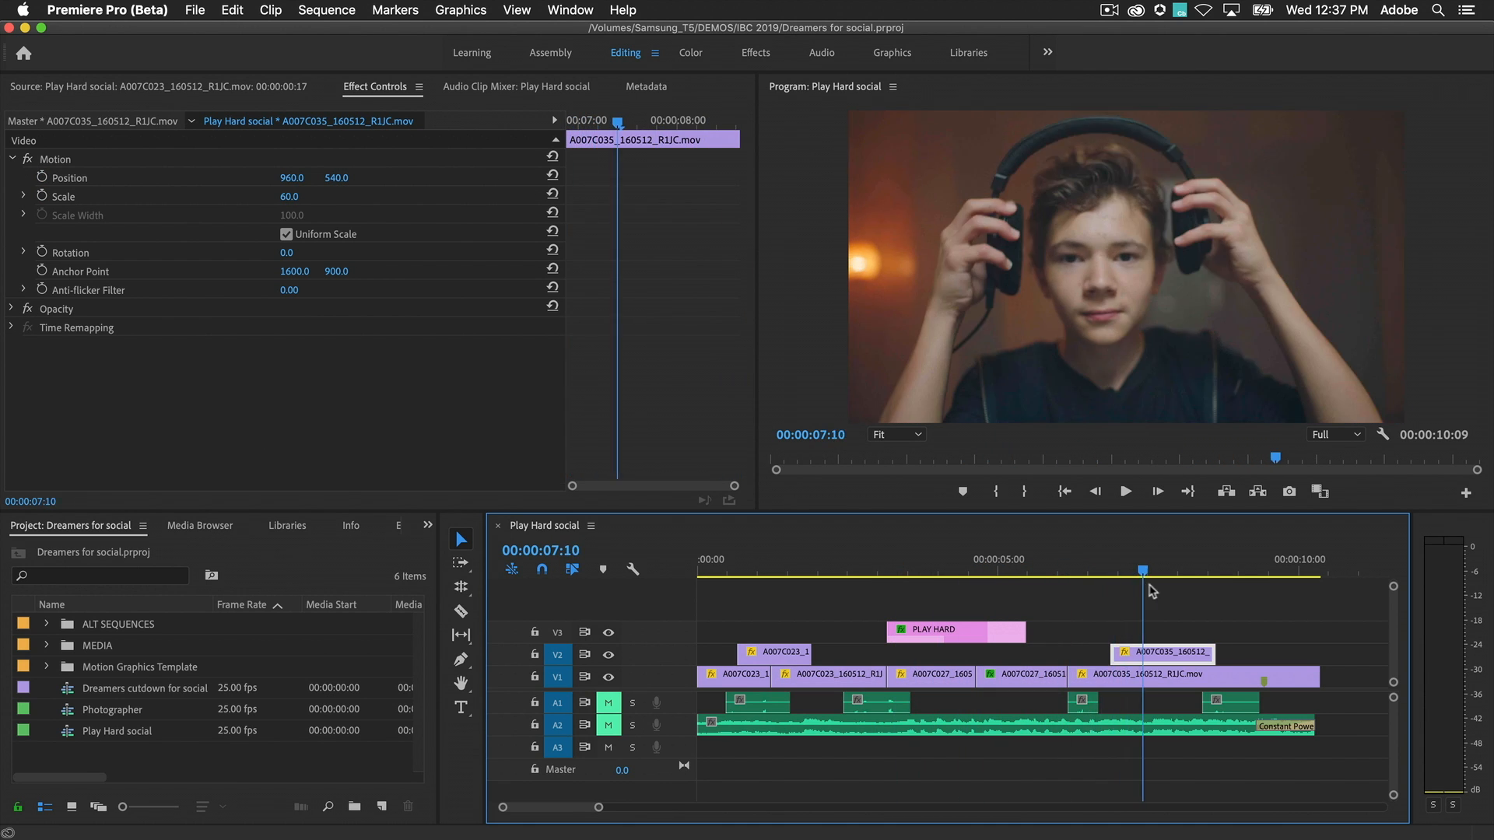
{"action": "left_click", "coordinate": [893, 434]}
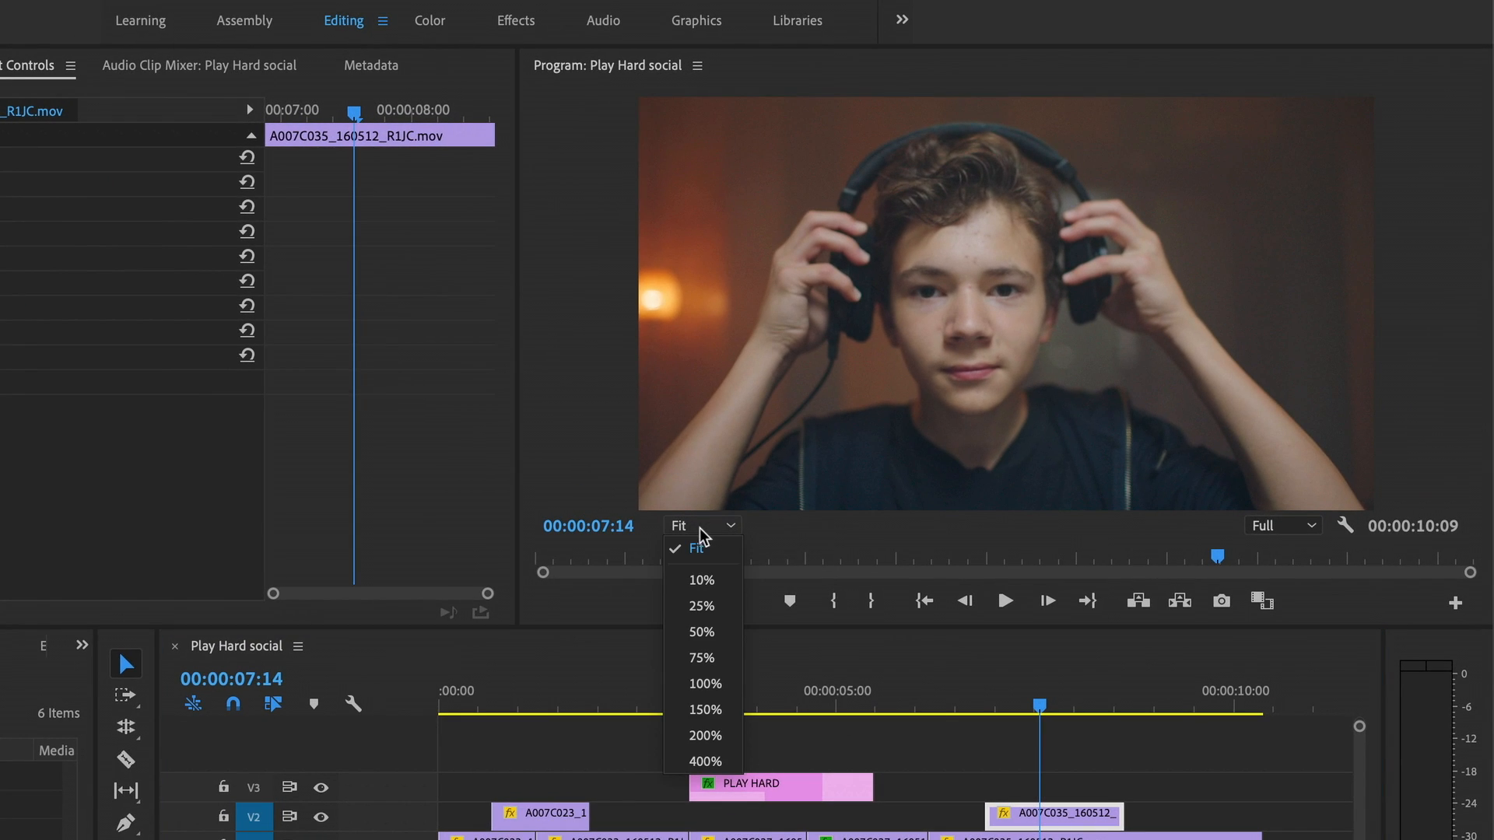
{"action": "left_click", "coordinate": [701, 631]}
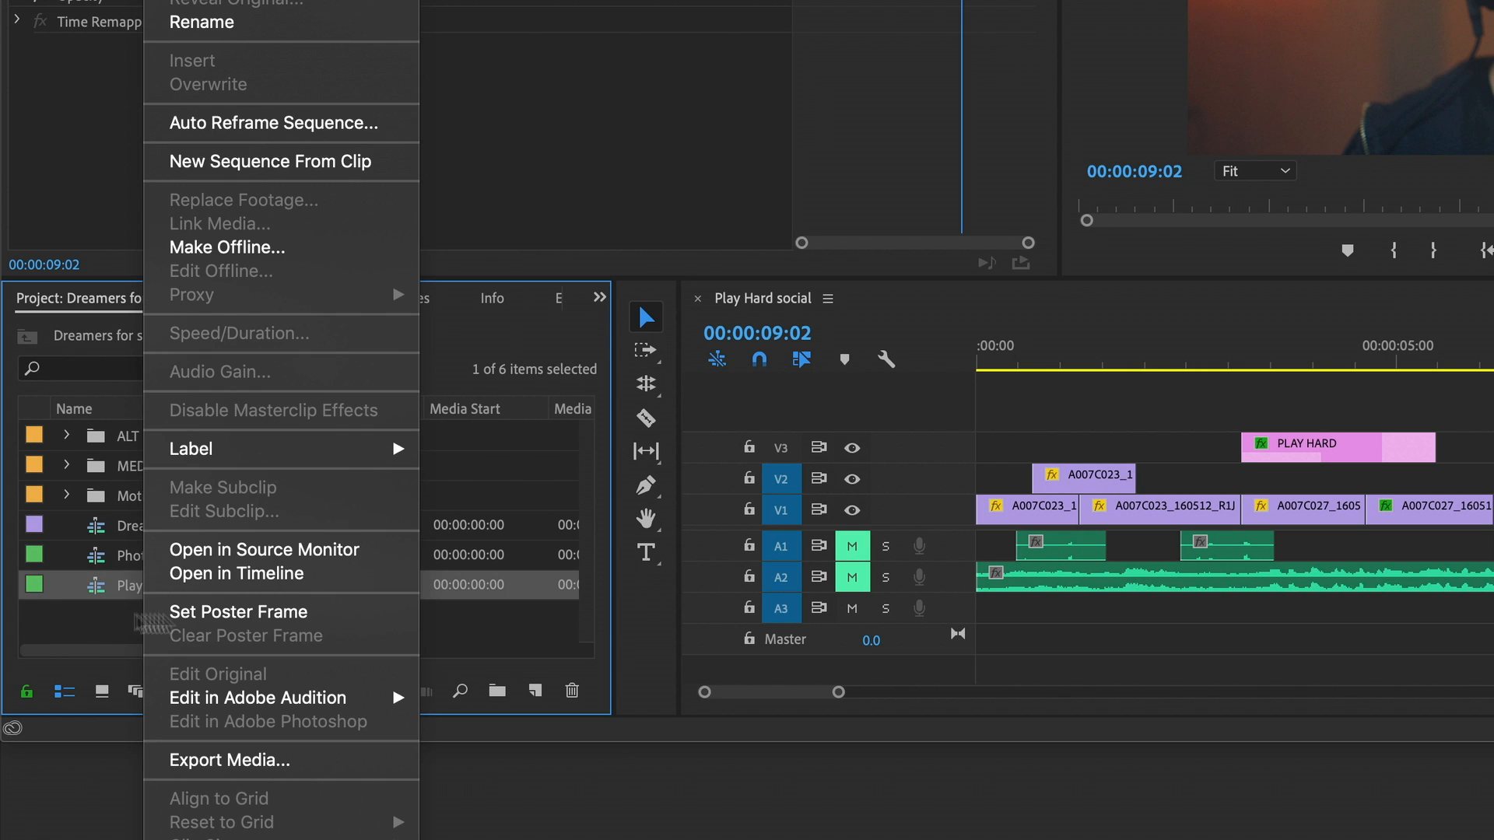
- Auto Reframe Play Hard social to Square 1:1 with 'Nest clips' selected
{"action": "left_click", "coordinate": [270, 121]}
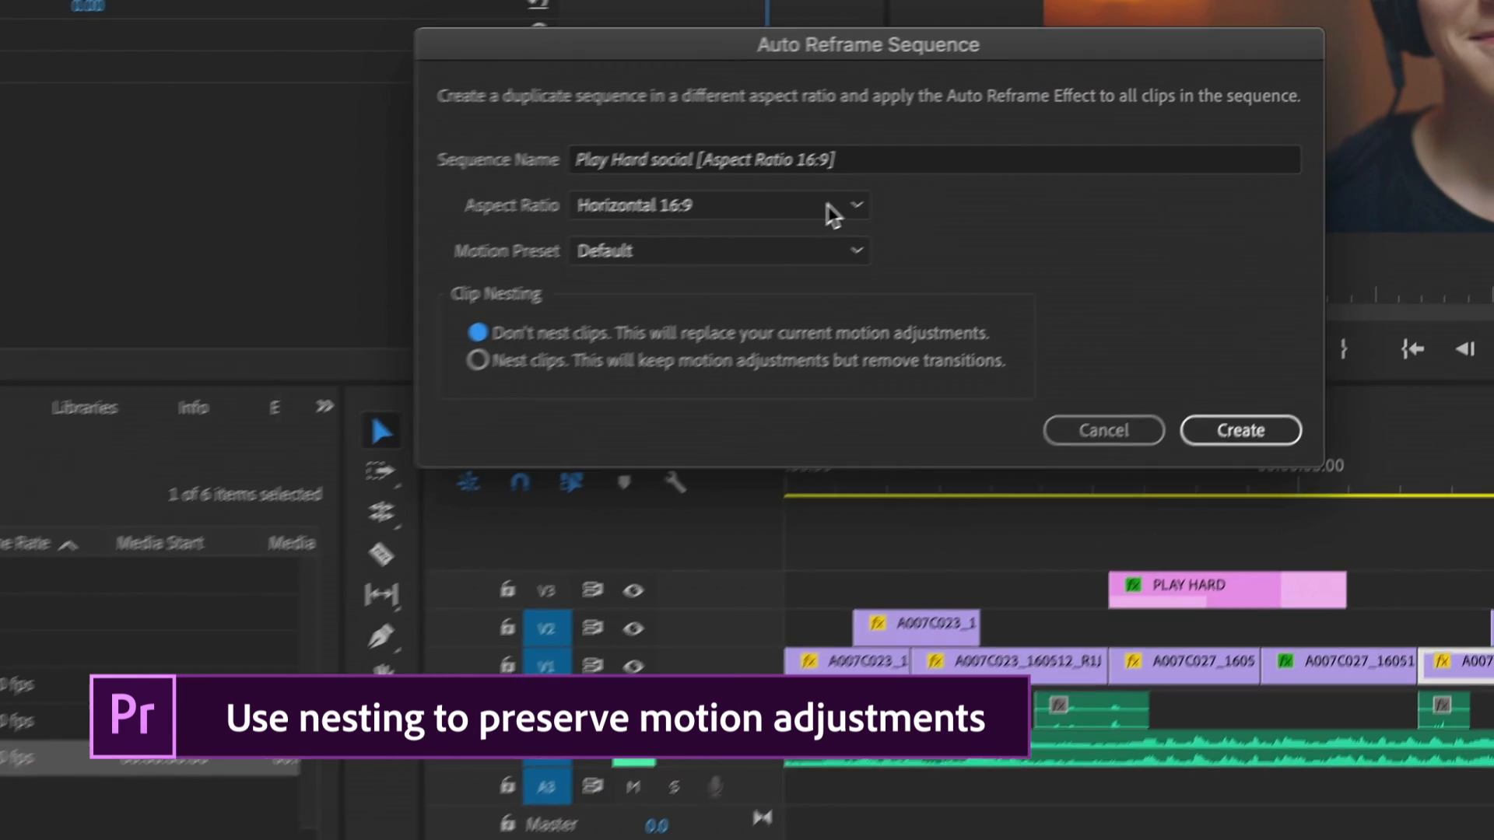
{"action": "left_click", "coordinate": [719, 205]}
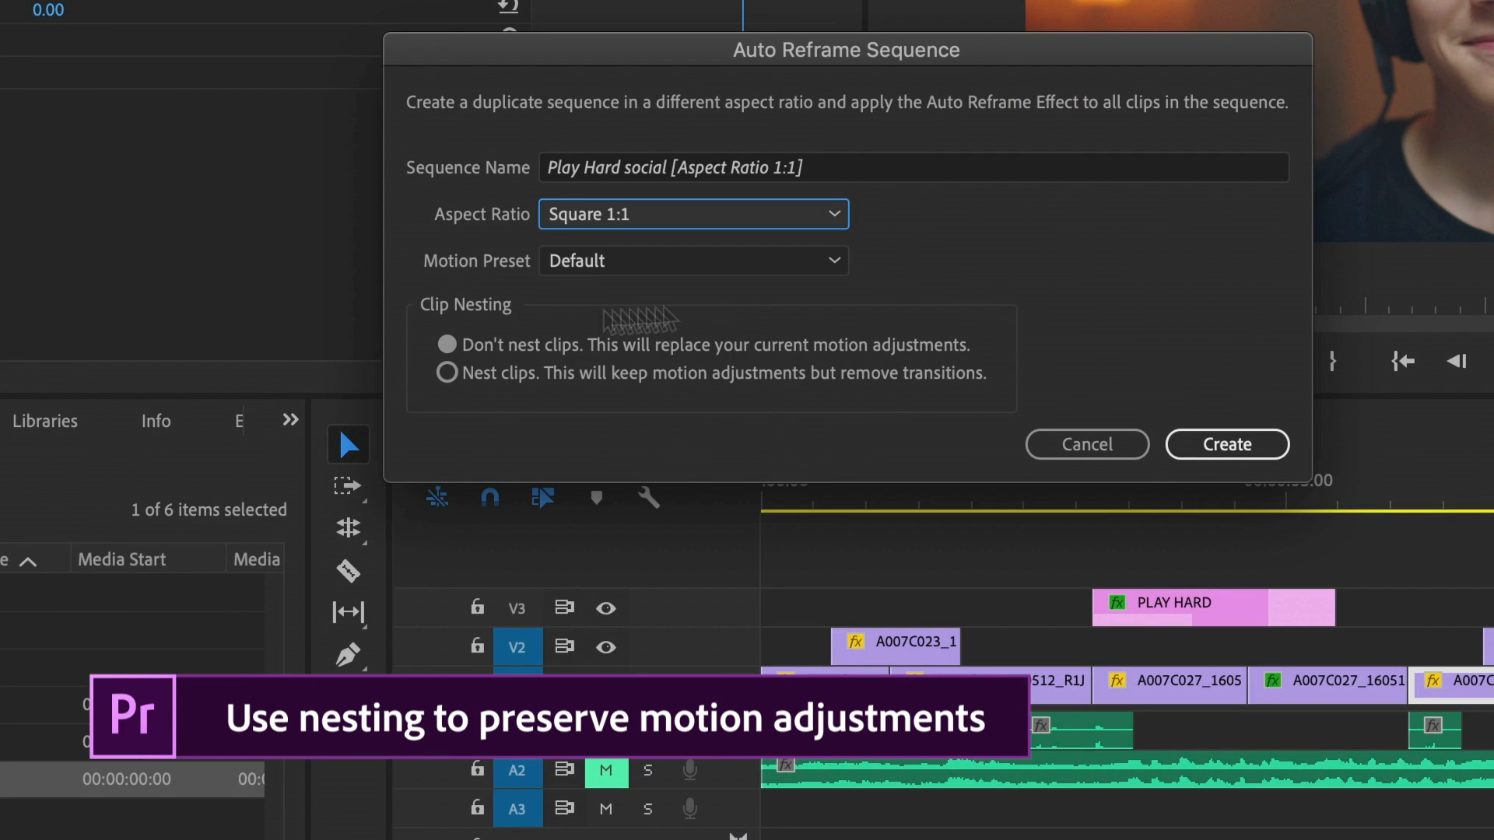
{"action": "left_click", "coordinate": [447, 372]}
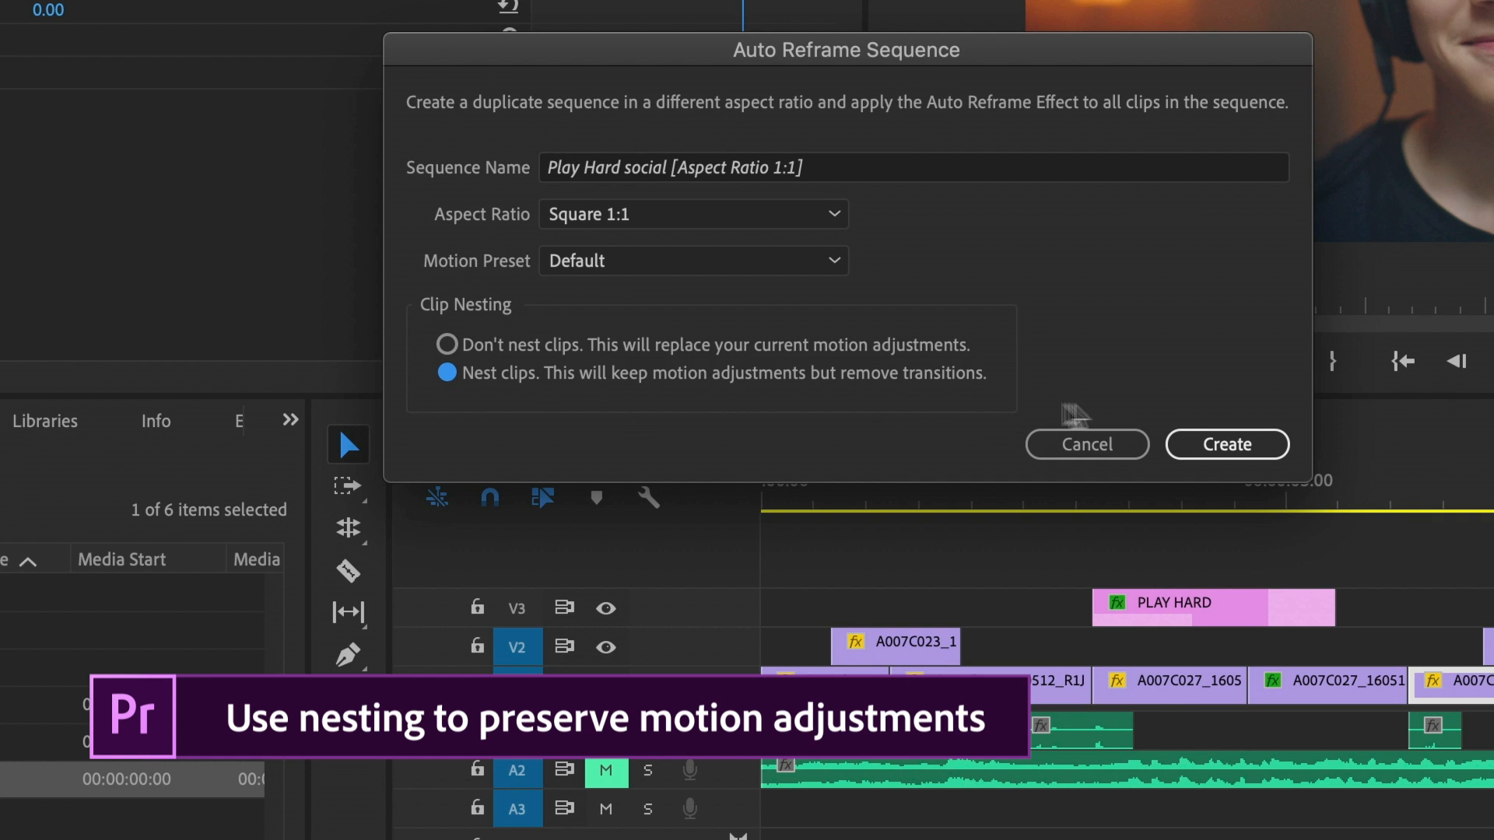
{"action": "left_click", "coordinate": [1226, 443]}
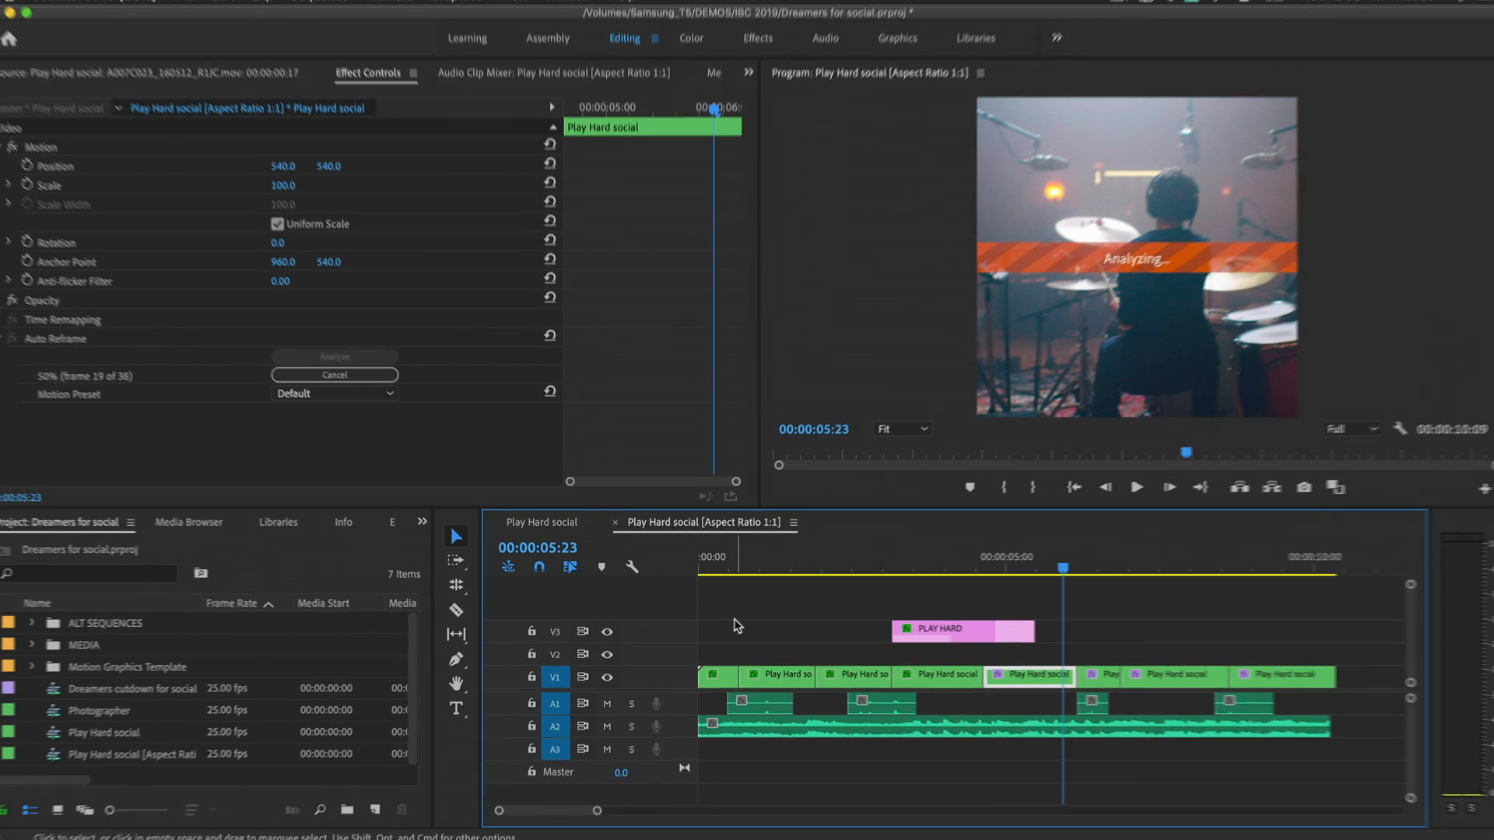